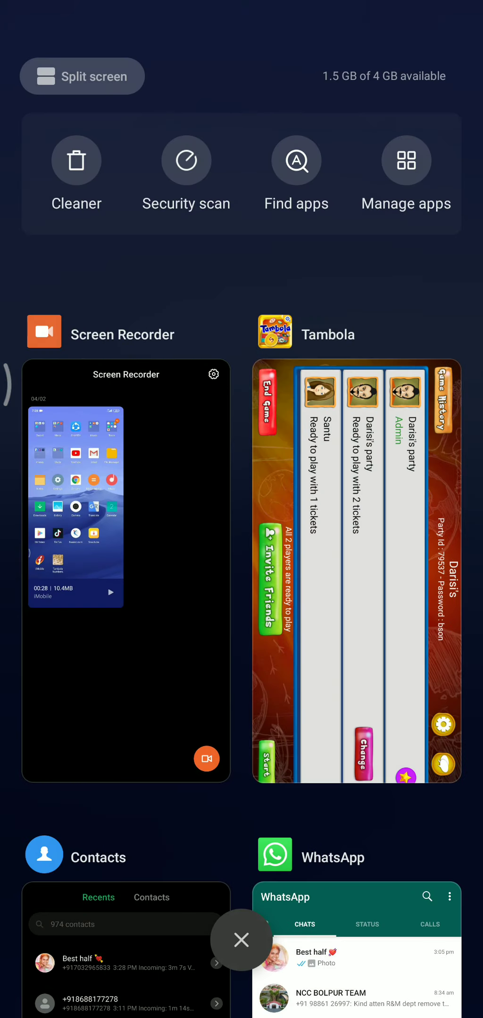
- Resume the Tambola game from recent apps to show both tickets and the number board
left_click(356, 572)
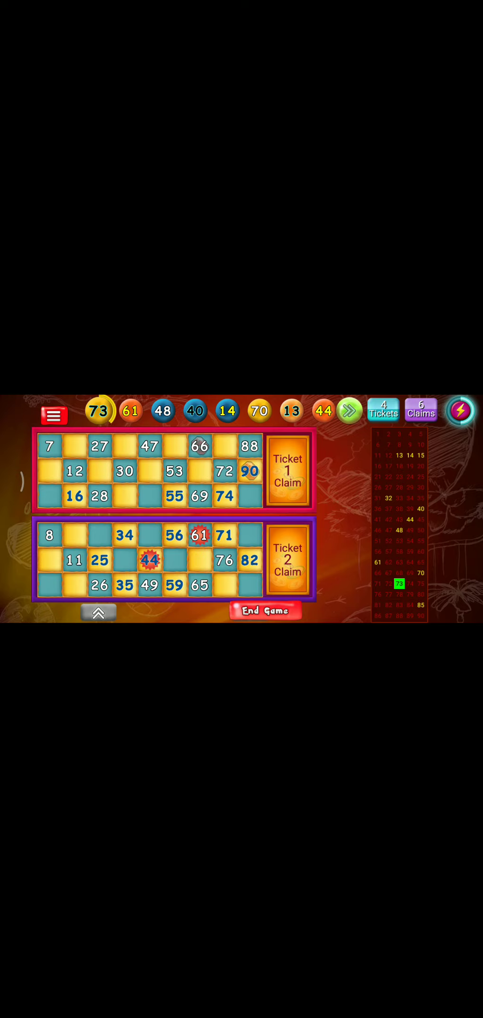
- Expand the Players panel to list the three players beside the tickets
left_click(460, 411)
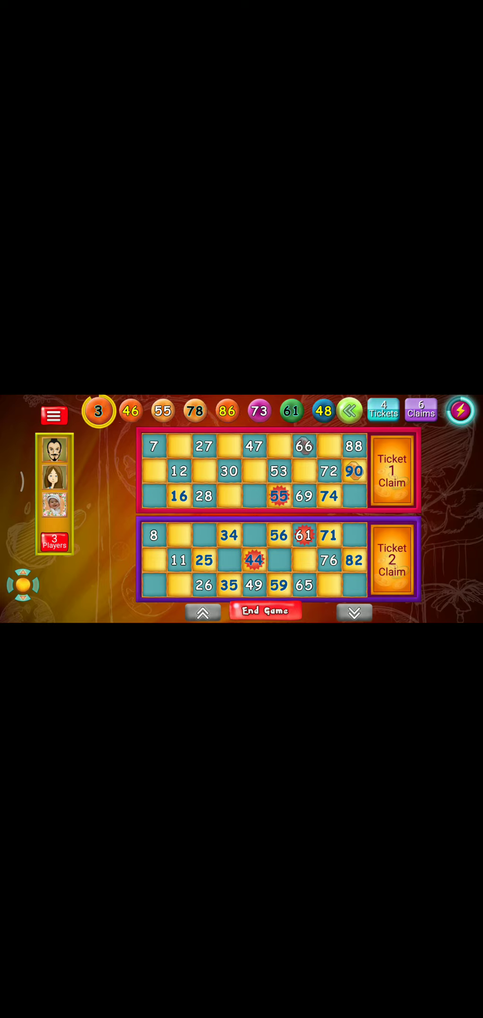
- Mark 25 and 35 on ticket 2, then collapse Players to restore the called-numbers board
left_click(460, 411)
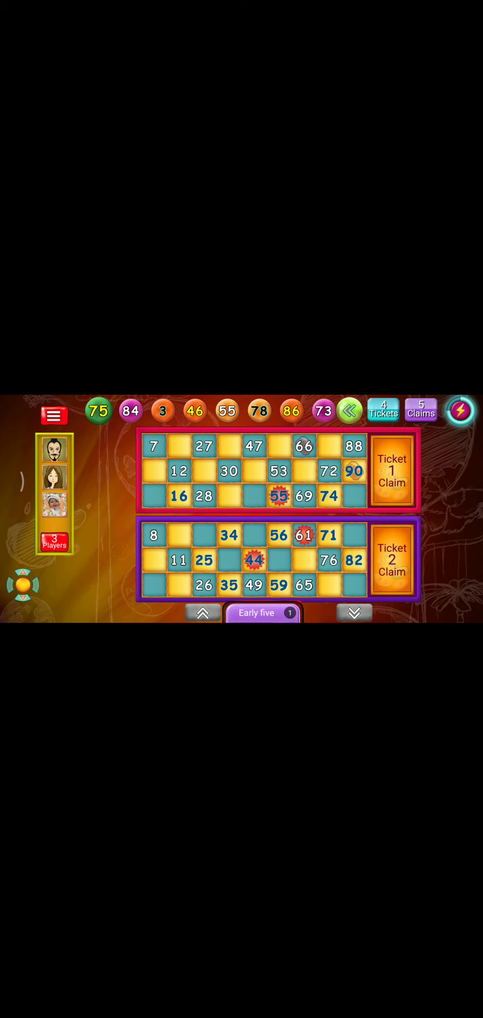
left_click(349, 411)
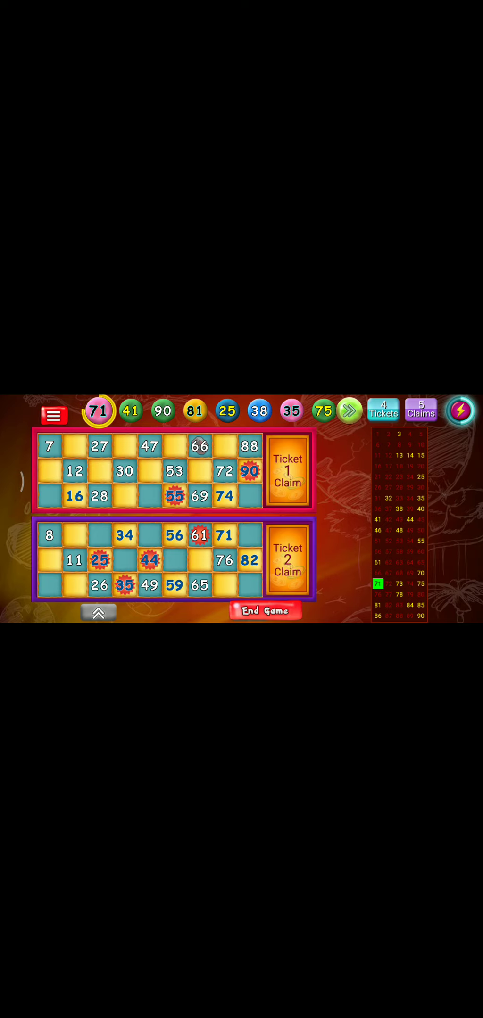
- Mark the called 71 on ticket 2 and 53 on ticket 1
left_click(224, 535)
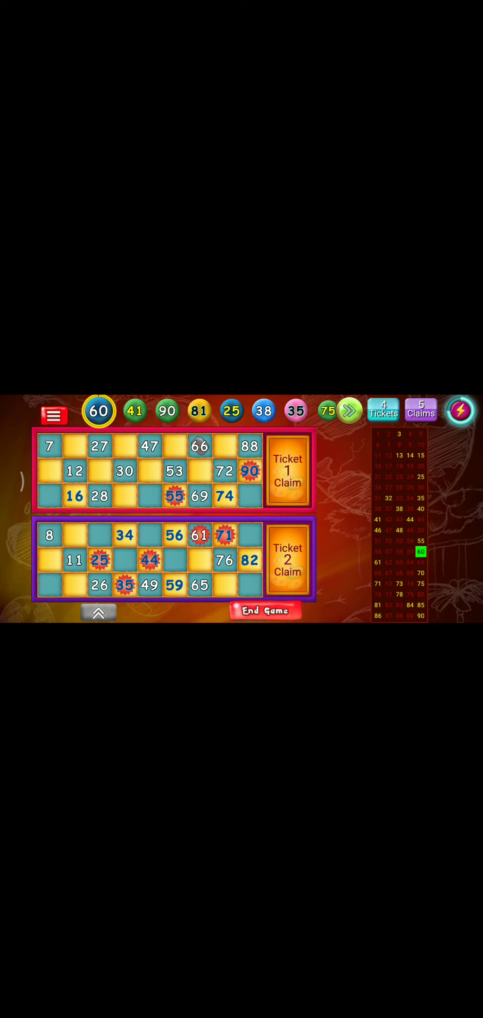
left_click(349, 410)
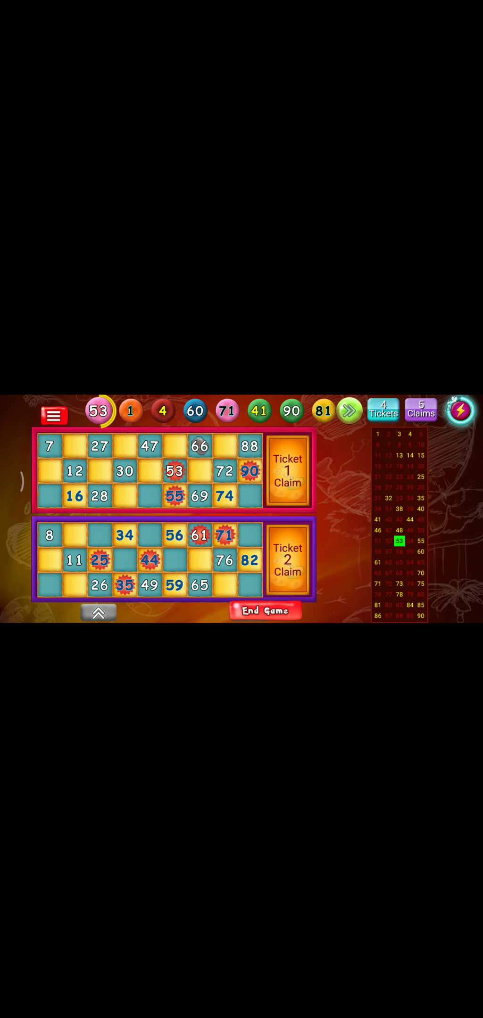
left_click(460, 411)
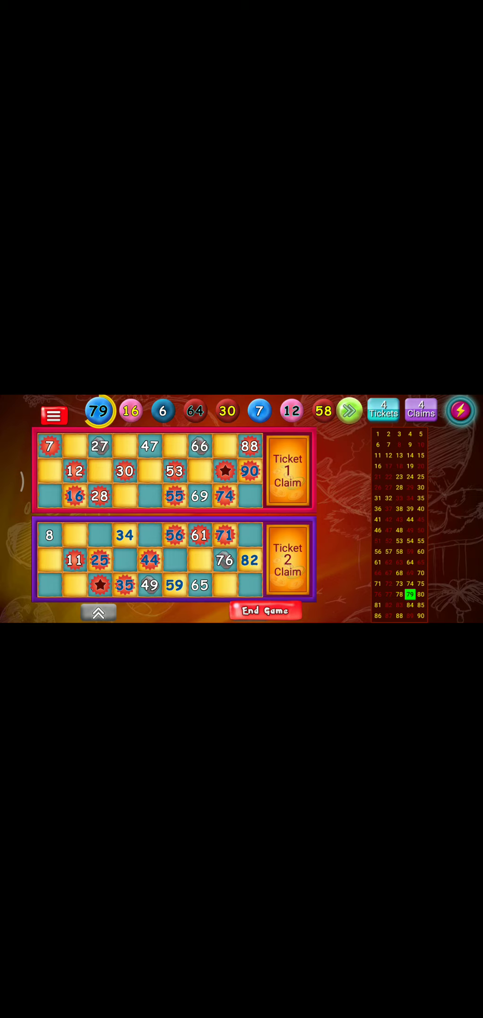
- Claim Middle Line so it shows Claimed alongside Early Five and Bottom Line
left_click(288, 469)
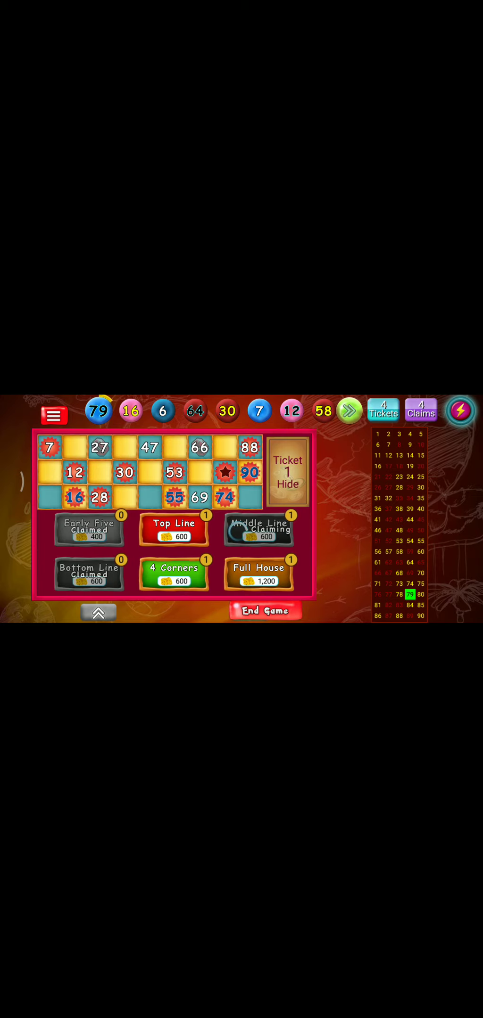
left_click(258, 529)
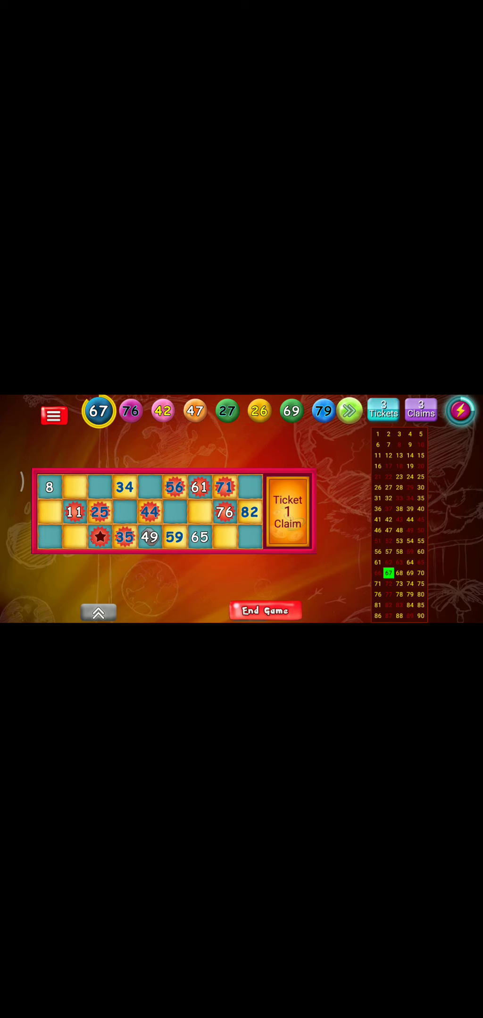
- Claim the 4 Corners prize from the ticket's claims panel
left_click(288, 511)
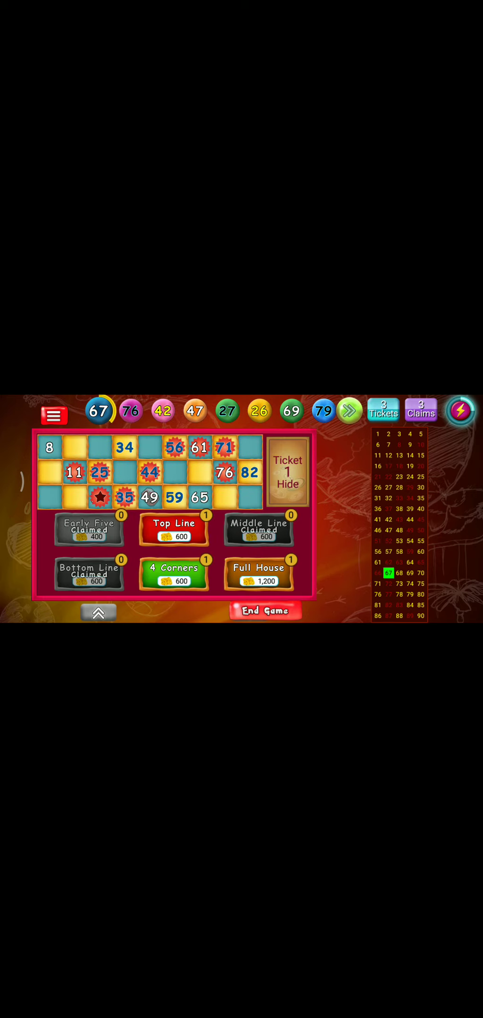
left_click(288, 472)
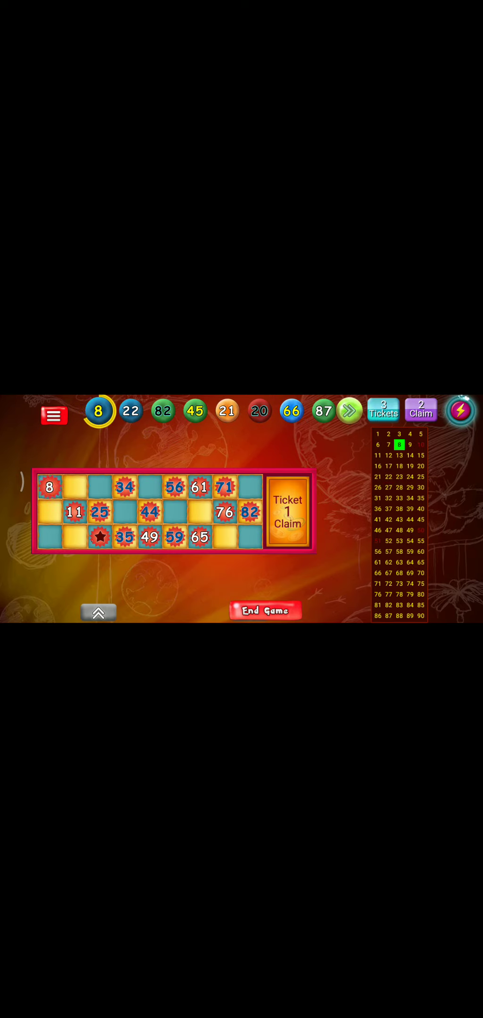
- Claim Top Line and Full House so every prize on the ticket reads Claimed
left_click(287, 510)
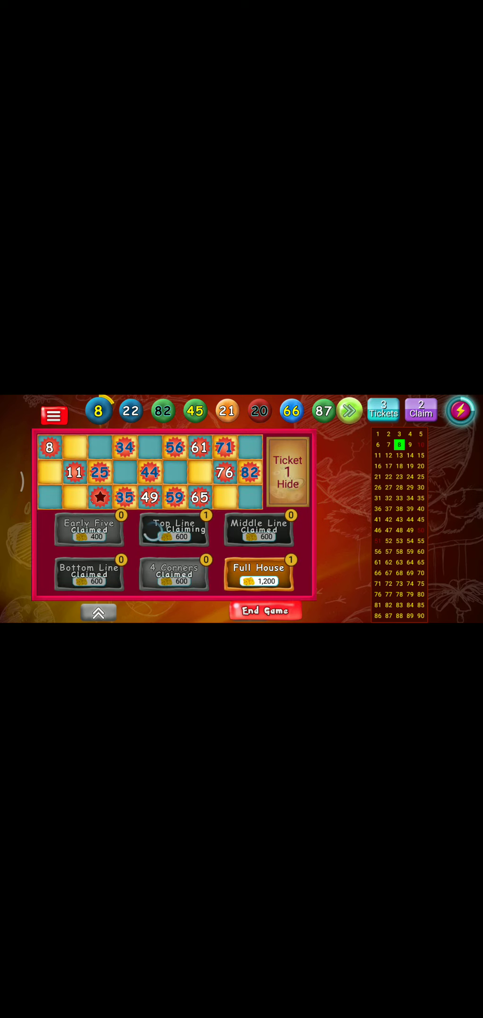
left_click(173, 530)
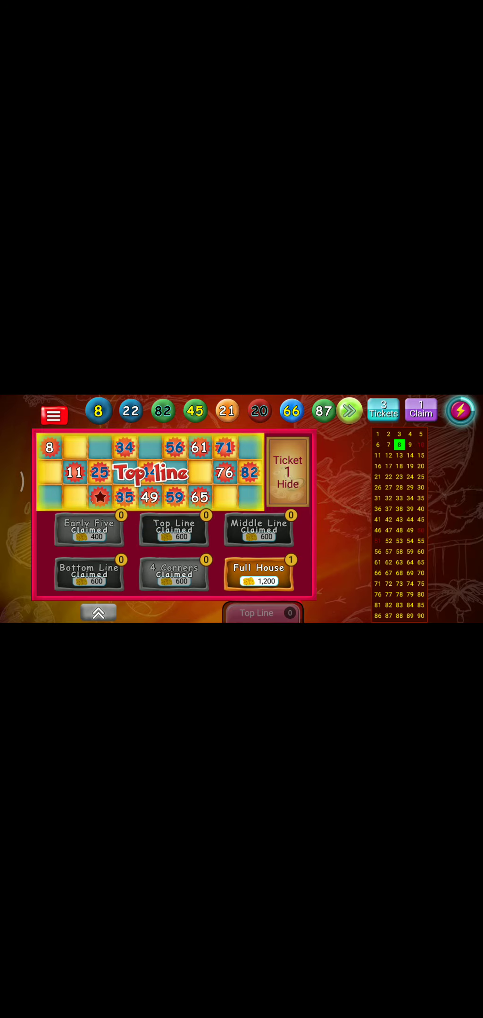
left_click(259, 575)
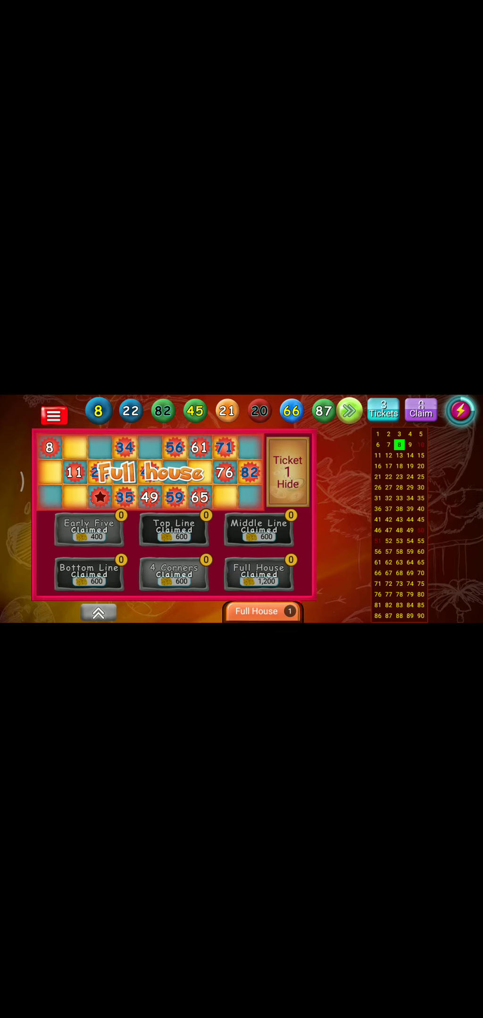
left_click(262, 611)
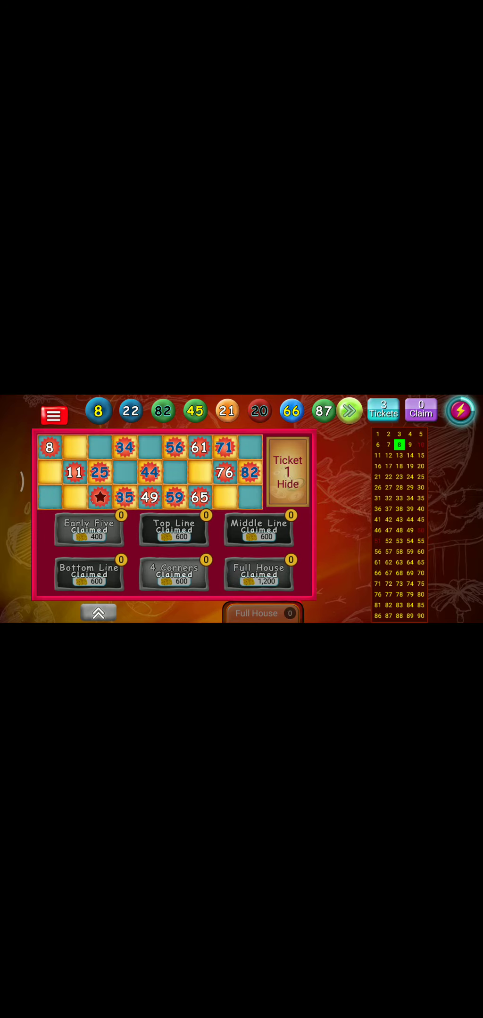